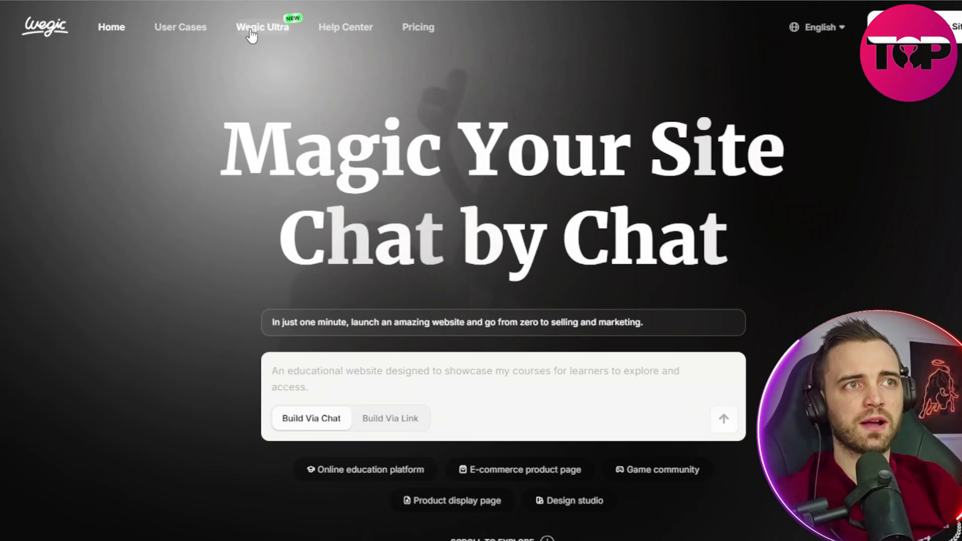
Step: Bring up the Wegic Ultra page and scroll to its growth promo video
{"action": "left_click", "coordinate": [262, 26]}
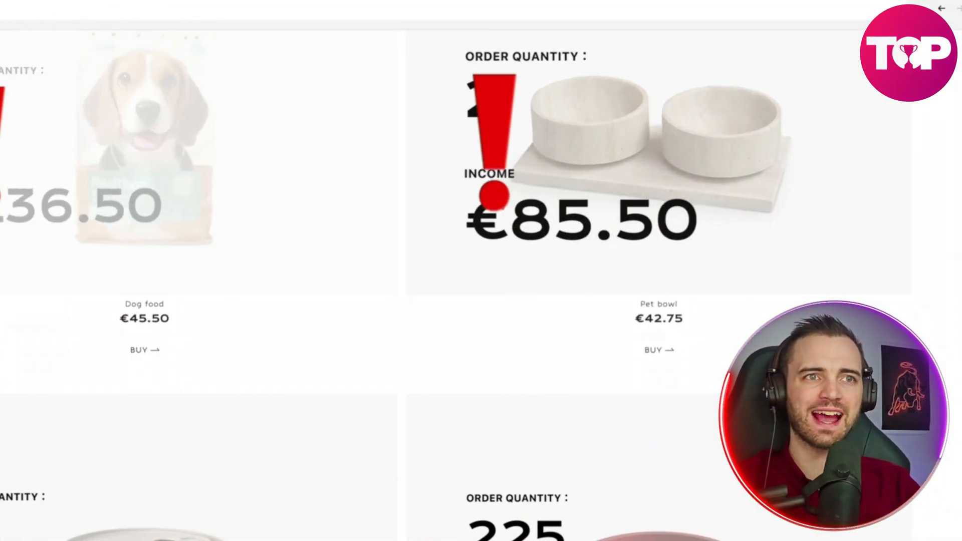
{"action": "scroll", "scroll_direction": "down", "scroll_amount": 3}
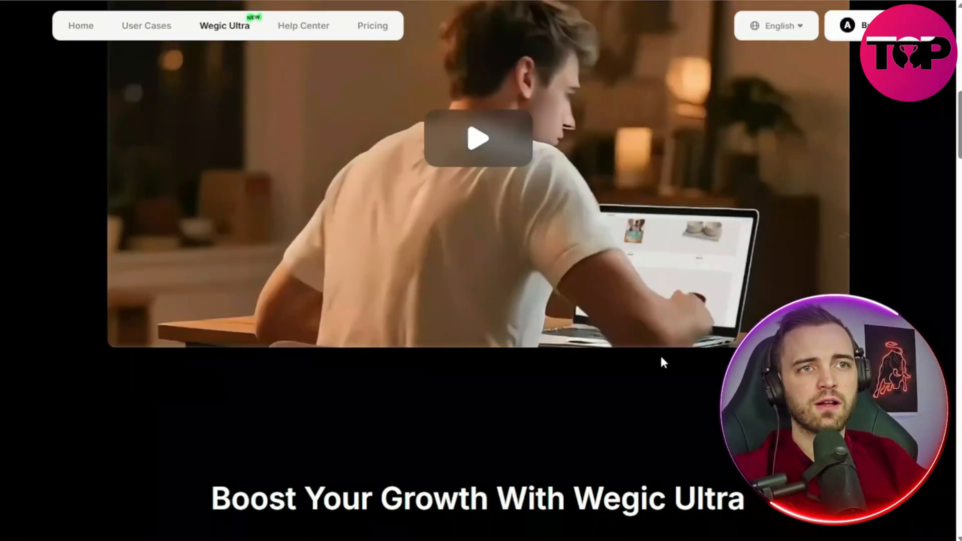
Step: Scroll to the chat entry point so the builder asks what website to build
{"action": "scroll", "scroll_direction": "down", "scroll_amount": 3}
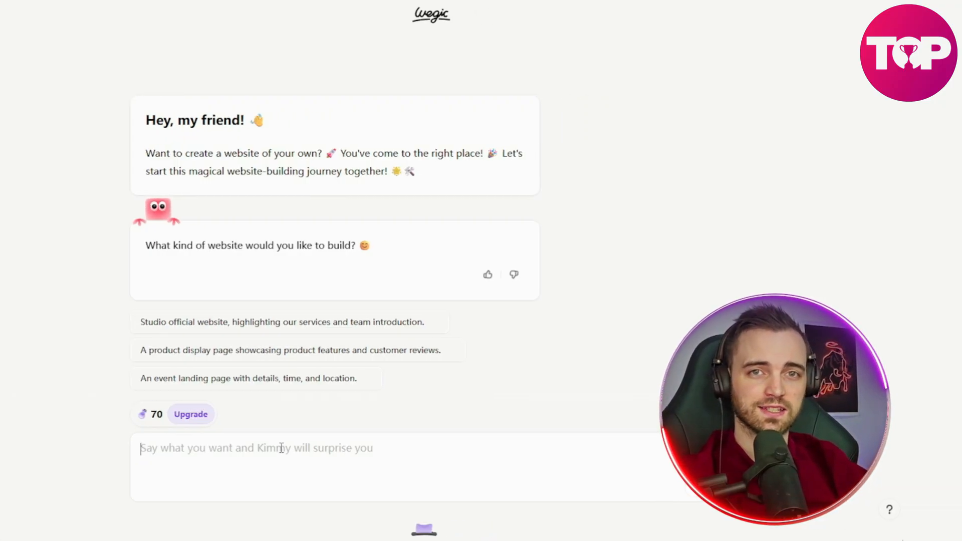
Step: Send the request 'Build me an ecommerce website that sells mens clothing, black and yellow theme'
{"action": "type", "text": "Build me an ecommerce website that sells mens clothing. make it black and yellow themed."}
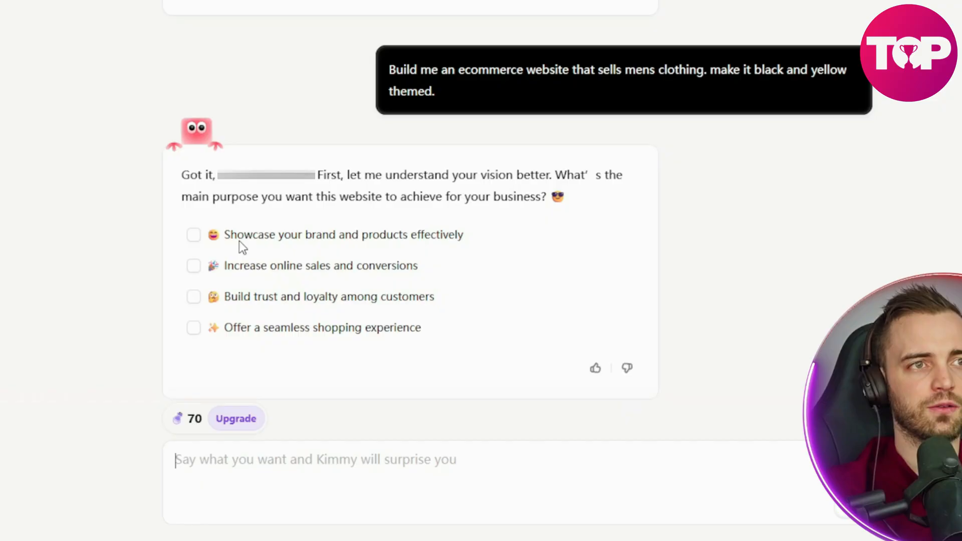
Step: Answer with 'Offer a seamless shopping experience' and 'Young professionals' as the audience
{"action": "left_click", "coordinate": [194, 327]}
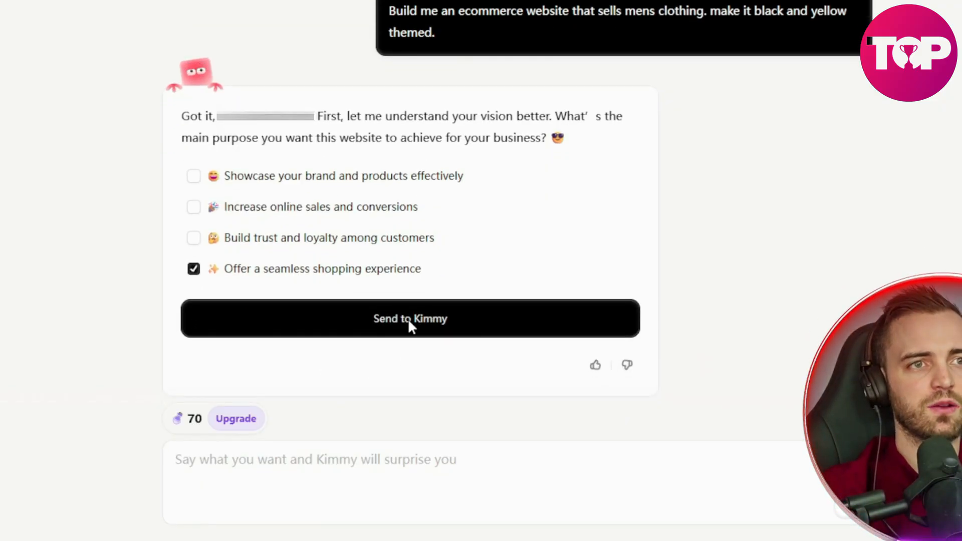
{"action": "left_click", "coordinate": [410, 319]}
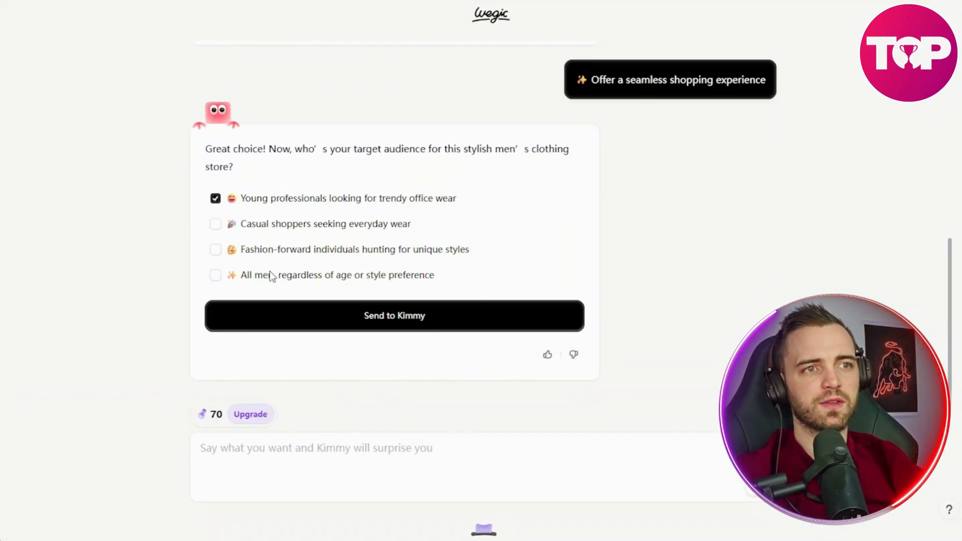
{"action": "left_click", "coordinate": [394, 316]}
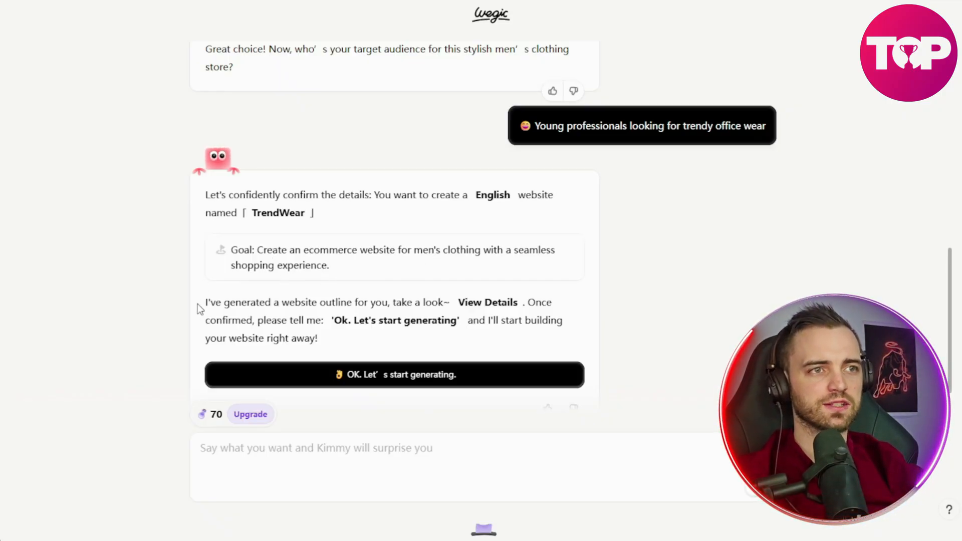
Step: Review the Website Outline details, close it, and start generating the TrendWear site
{"action": "left_click", "coordinate": [487, 302]}
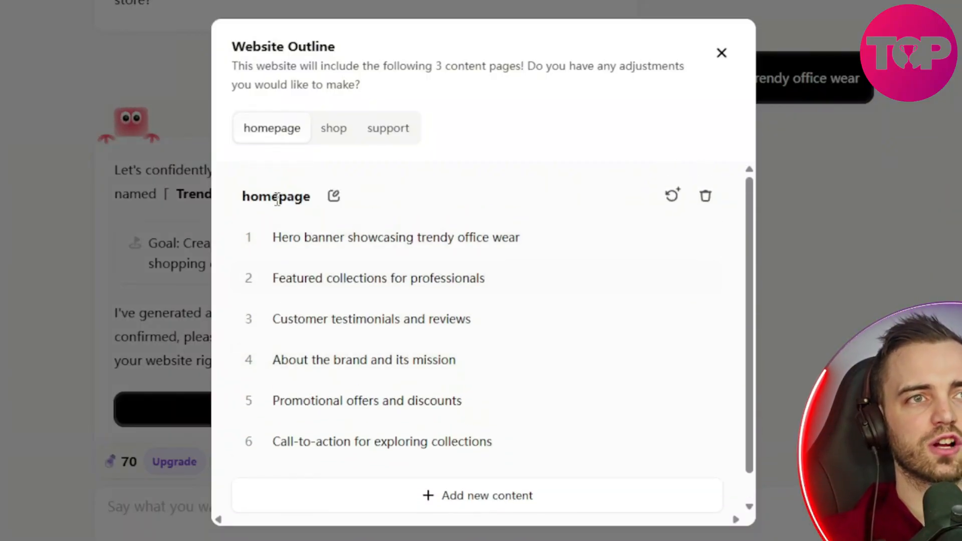
{"action": "left_click", "coordinate": [722, 53]}
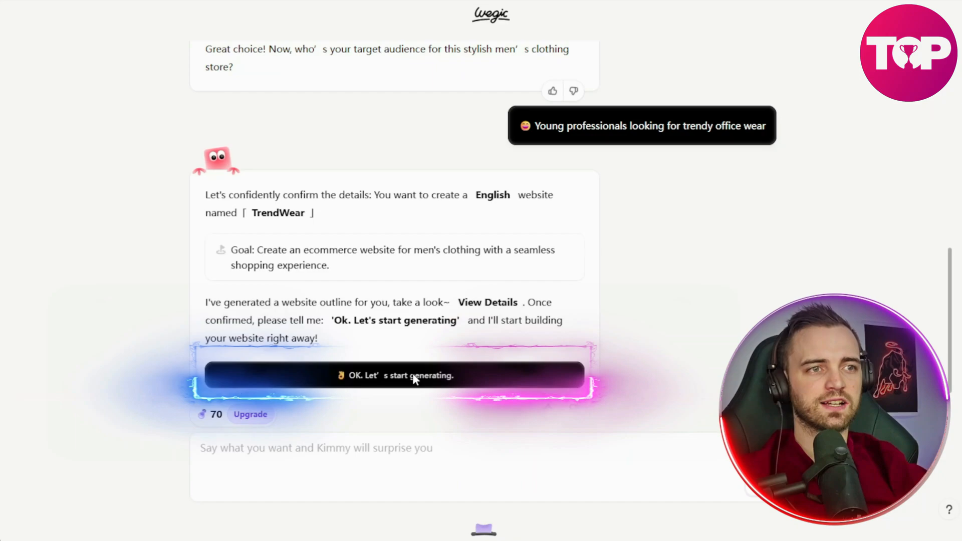
{"action": "left_click", "coordinate": [395, 375]}
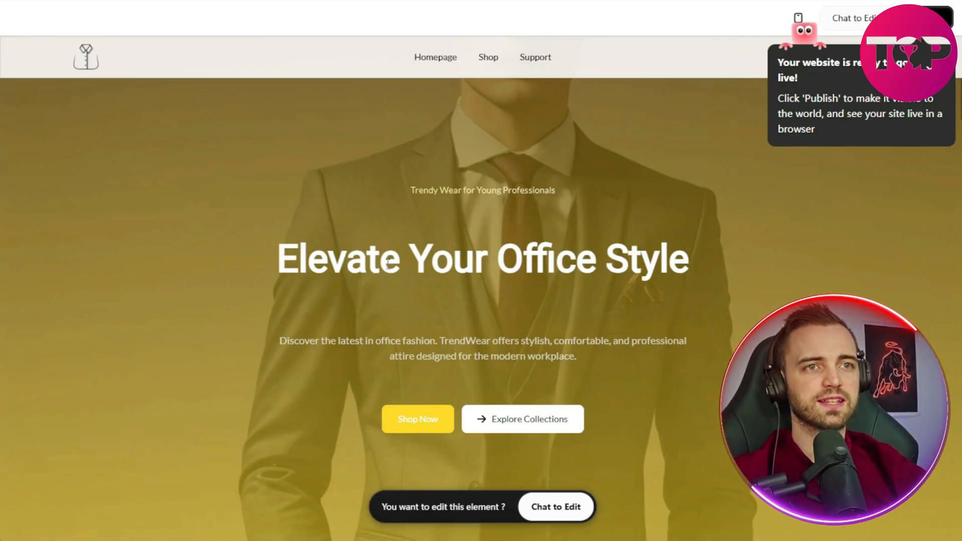
Step: Browse the products, team and best-seller sections, rate the site with a star and dismiss the feedback popup
{"action": "scroll", "scroll_direction": "down", "scroll_amount": 3}
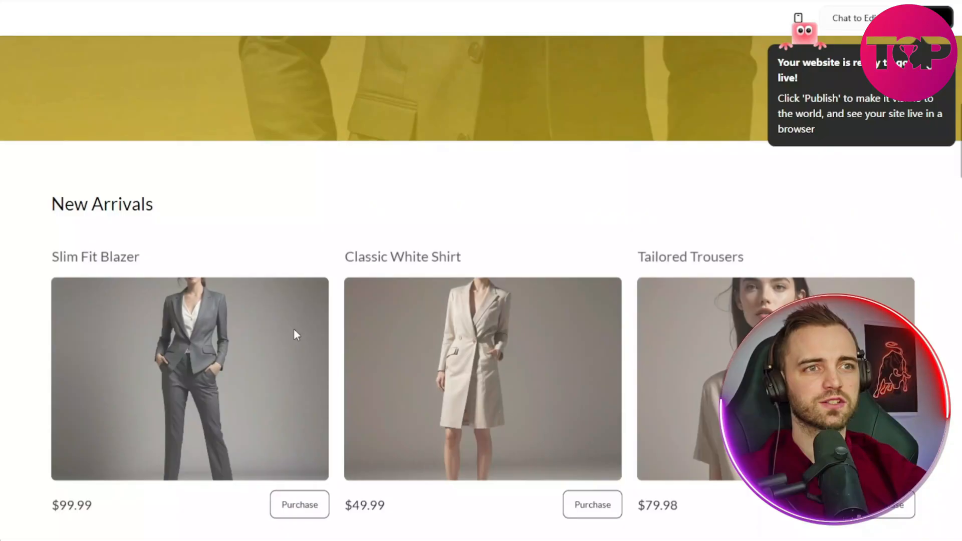
{"action": "scroll", "scroll_direction": "down", "scroll_amount": 3}
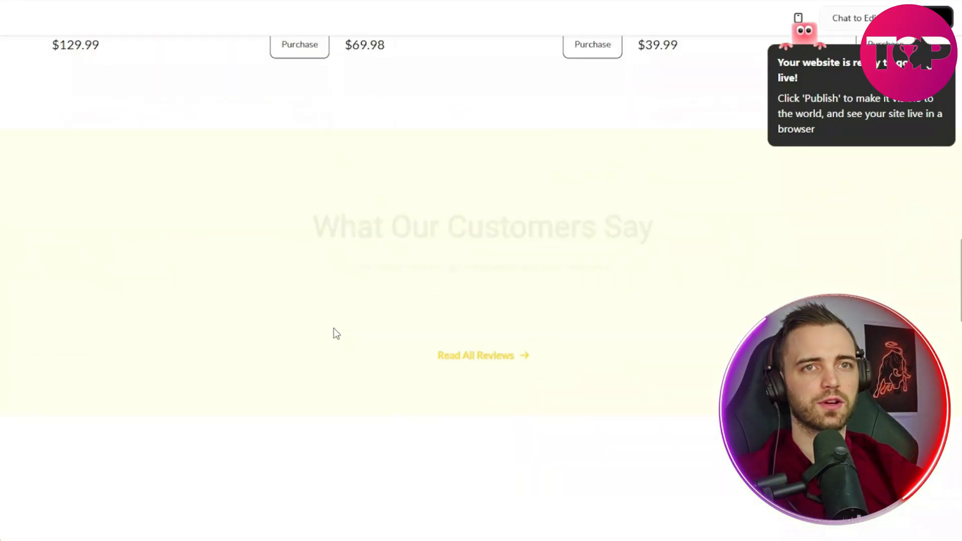
{"action": "scroll", "scroll_direction": "up", "scroll_amount": 3}
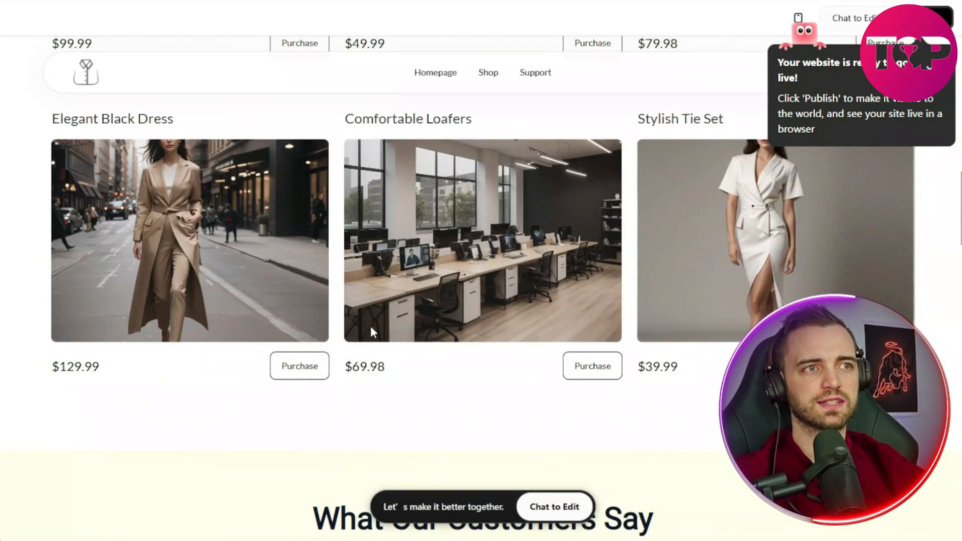
{"action": "scroll", "scroll_direction": "down", "scroll_amount": 3}
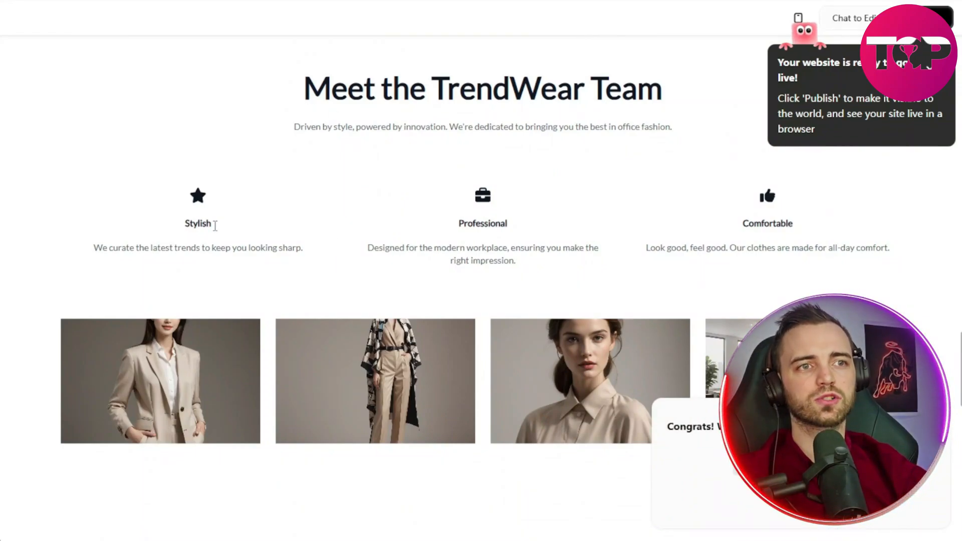
{"action": "scroll", "scroll_direction": "down", "scroll_amount": 3}
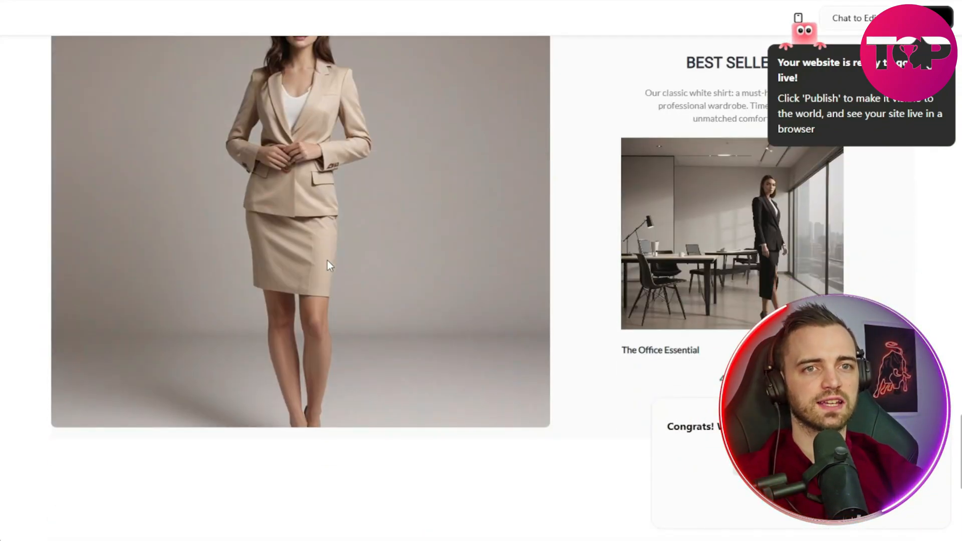
{"action": "scroll", "scroll_direction": "down", "scroll_amount": 3}
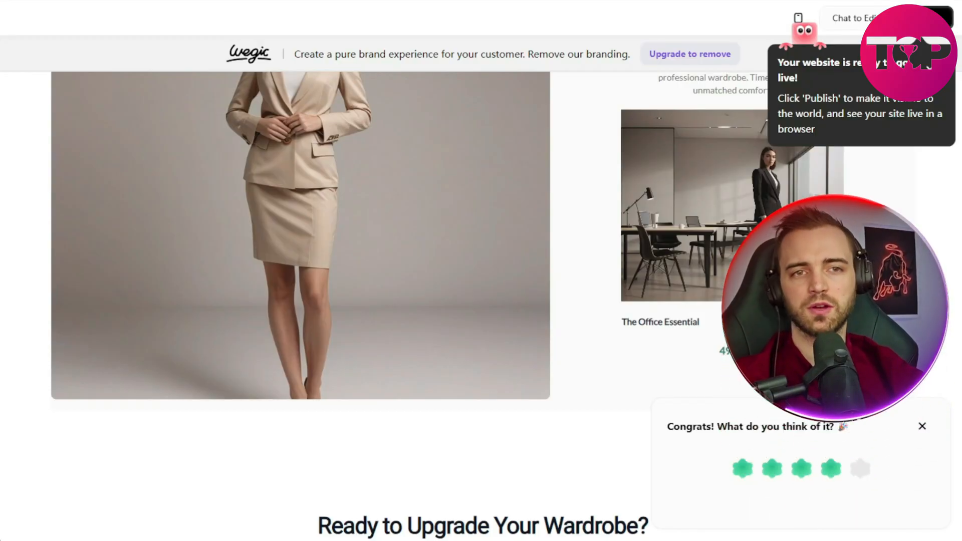
{"action": "left_click", "coordinate": [742, 468]}
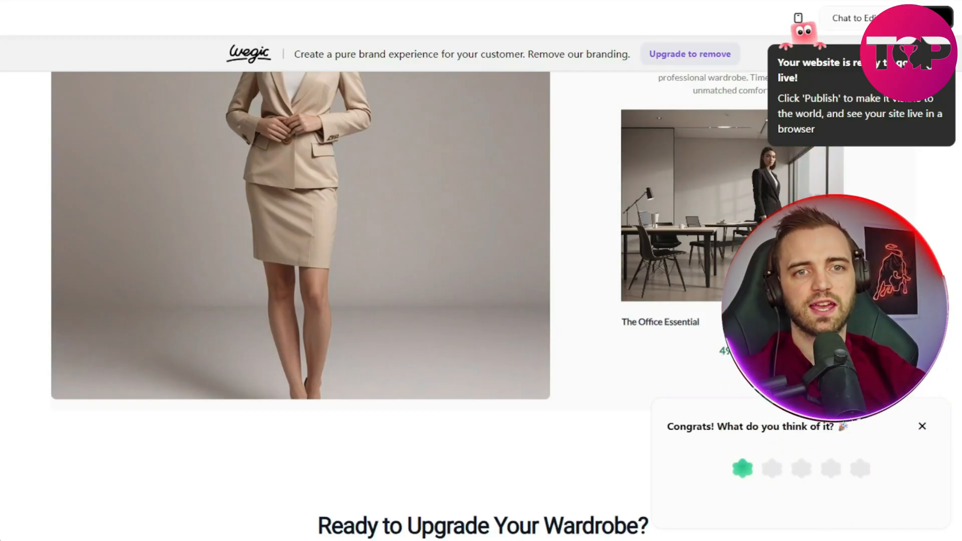
{"action": "left_click", "coordinate": [831, 468]}
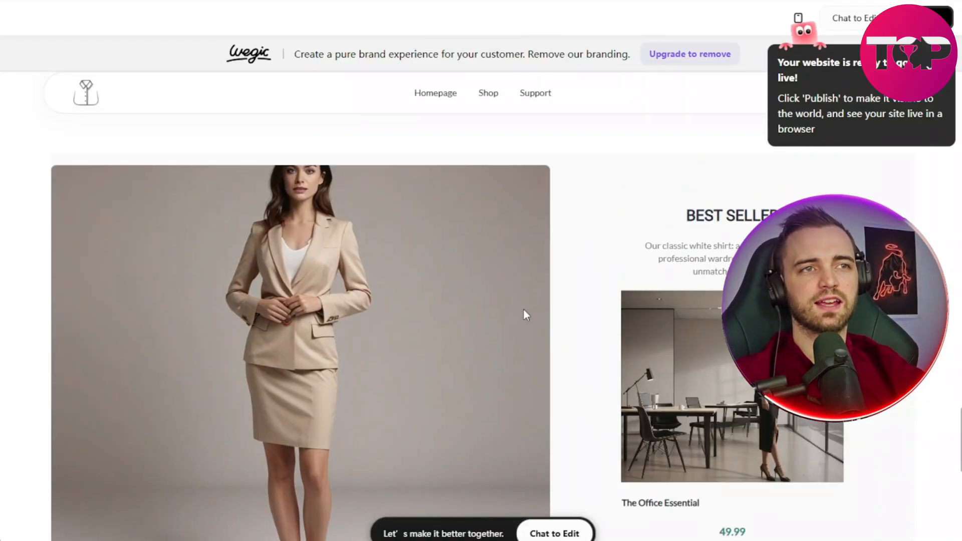
{"action": "scroll", "scroll_direction": "down", "scroll_amount": 3}
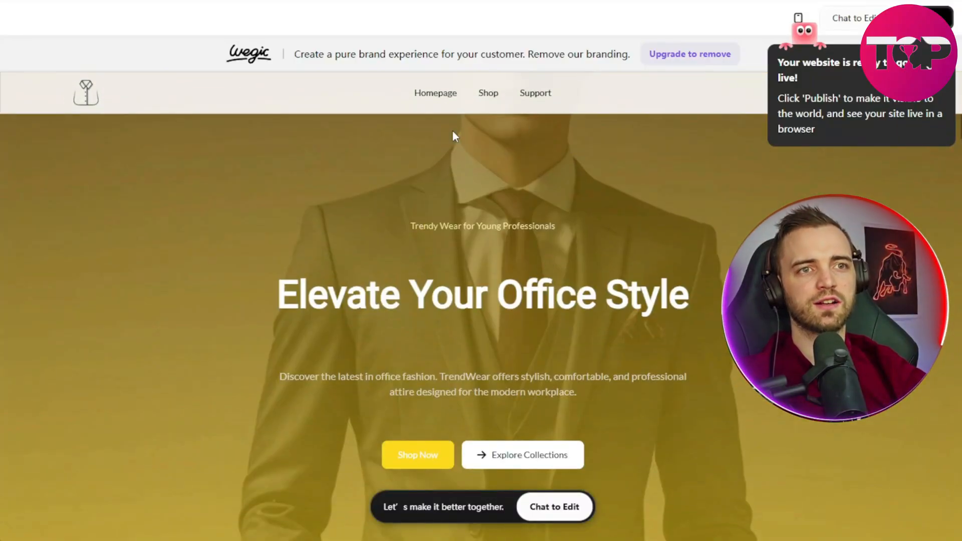
{"action": "mouse_move", "coordinate": [396, 208]}
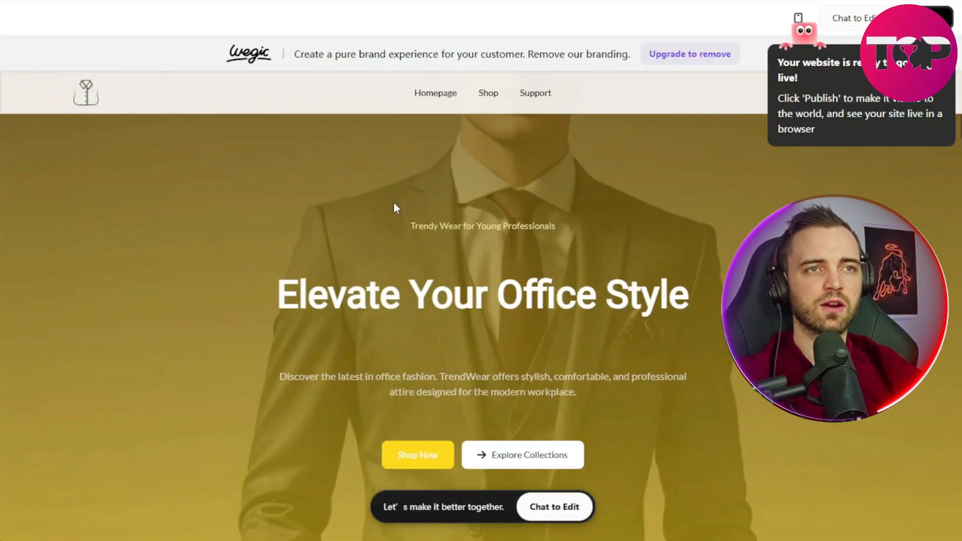
{"action": "mouse_move", "coordinate": [570, 217]}
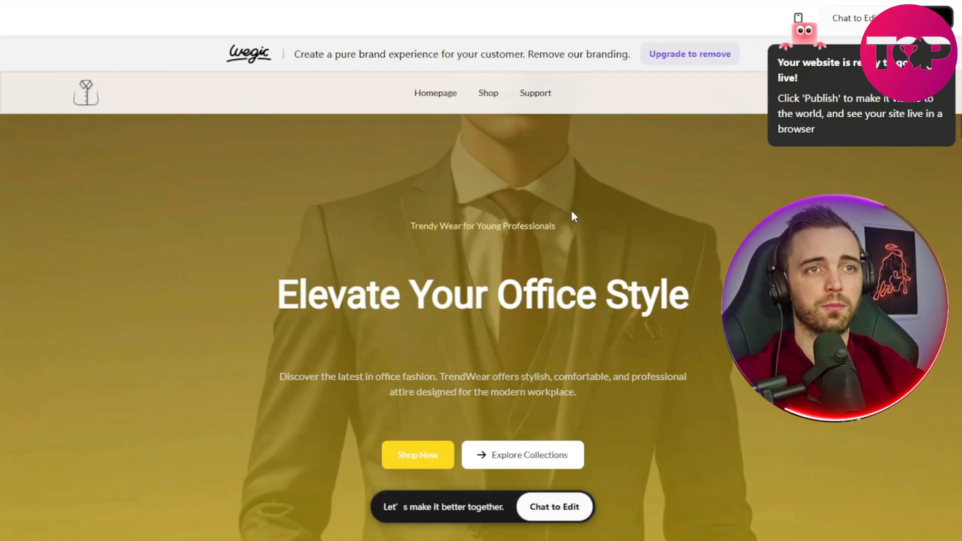
{"action": "mouse_move", "coordinate": [528, 209]}
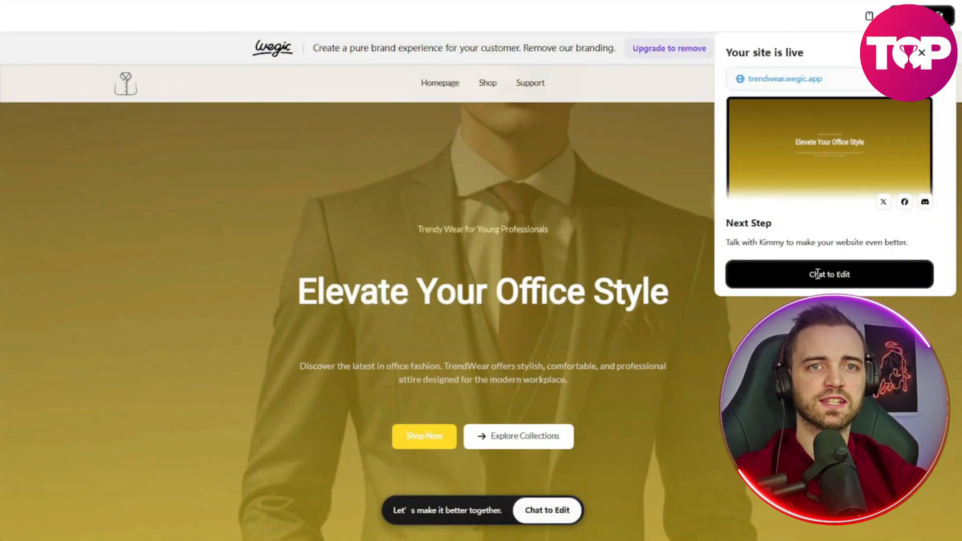
Step: Choose Chat to Edit from the 'Your site is live' popup to return to the editor
{"action": "left_click", "coordinate": [829, 274]}
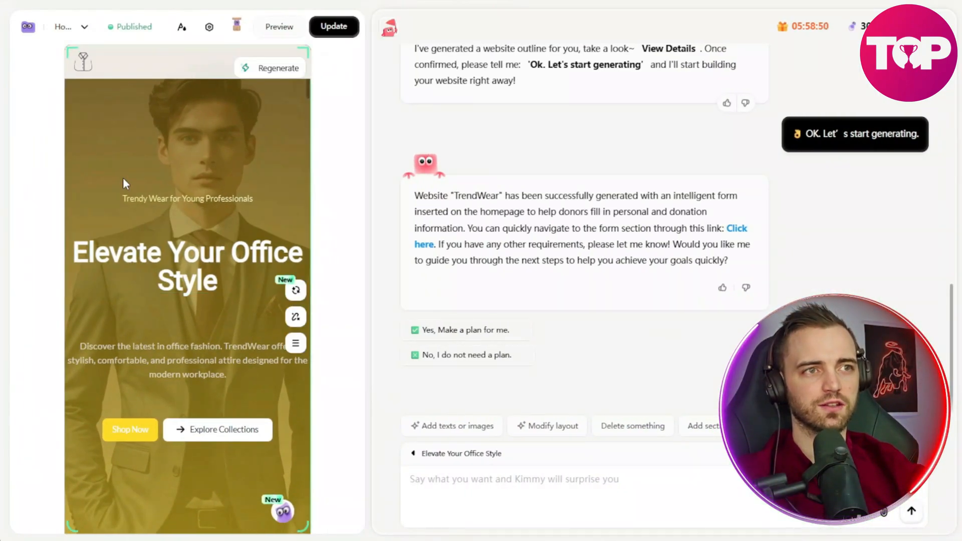
Step: Scroll the homepage products and testimonials, then switch the page dropdown to Support's FAQ section
{"action": "scroll", "scroll_direction": "down", "scroll_amount": 3}
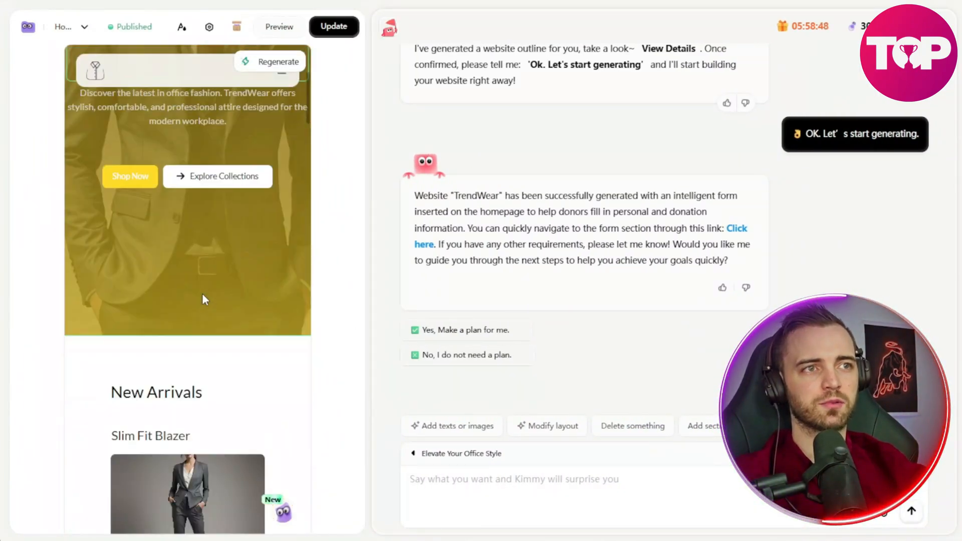
{"action": "scroll", "scroll_direction": "down", "scroll_amount": 3}
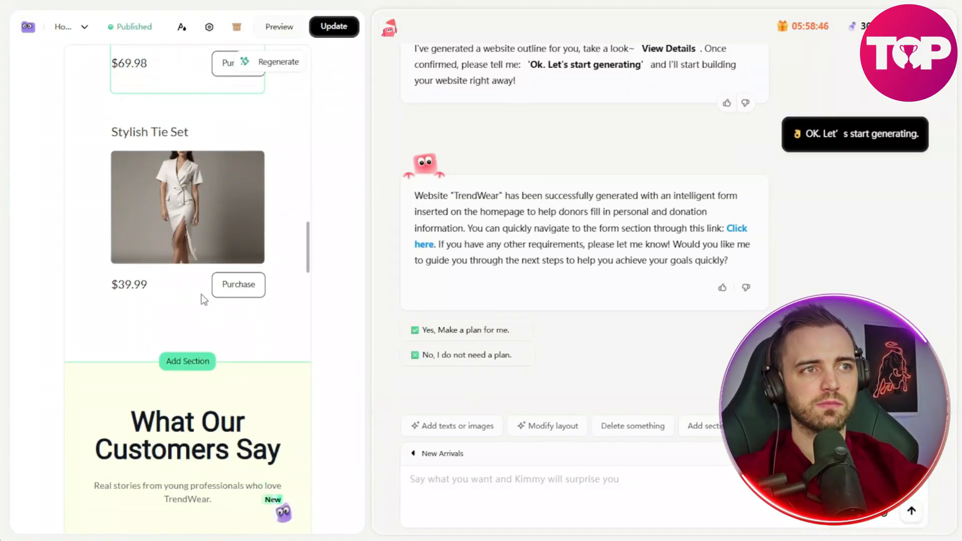
{"action": "scroll", "scroll_direction": "down", "scroll_amount": 3}
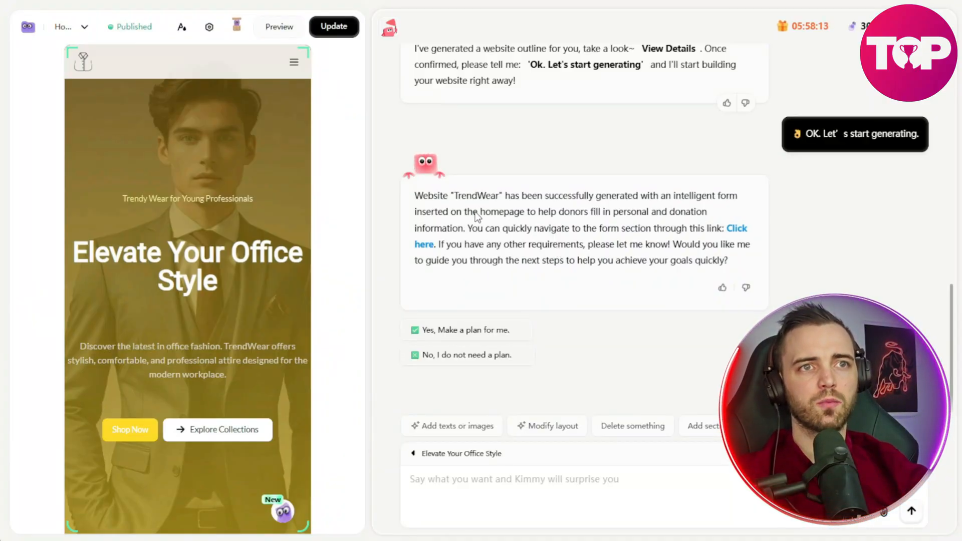
{"action": "left_click_drag", "start_coordinate": [474, 211], "coordinate": [667, 211]}
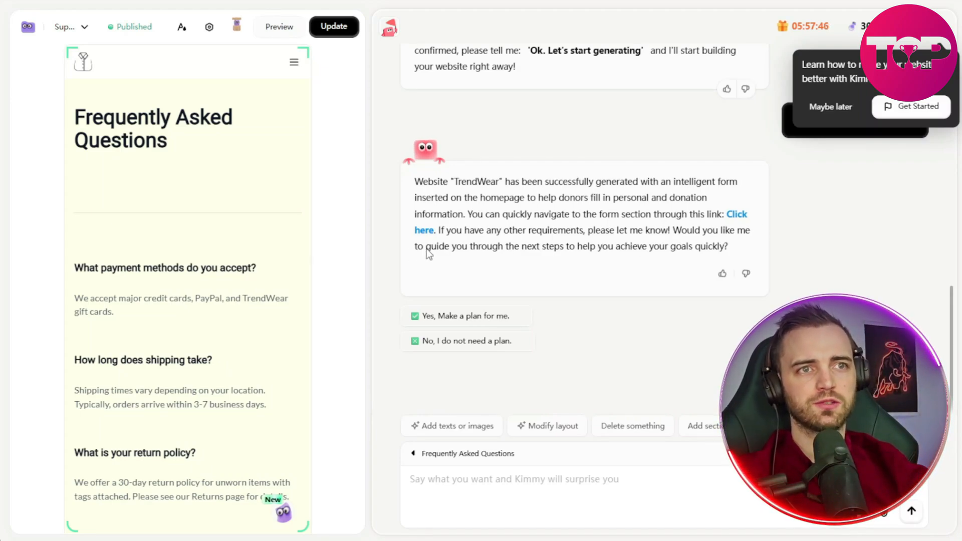
{"action": "mouse_move", "coordinate": [613, 257]}
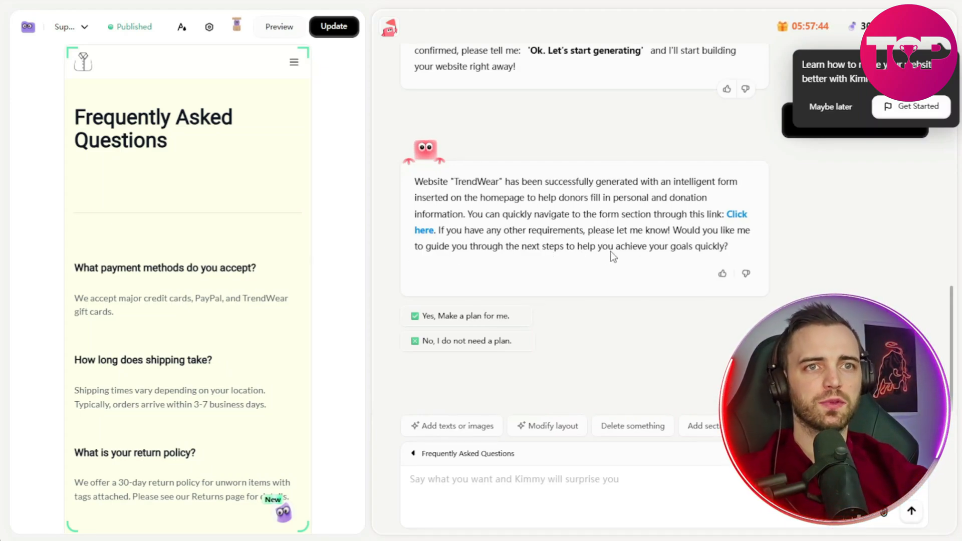
Step: Have the assistant plan FAQ improvements around detailed product info and styling/outfit coordination, then execute the tasks
{"action": "left_click", "coordinate": [464, 315]}
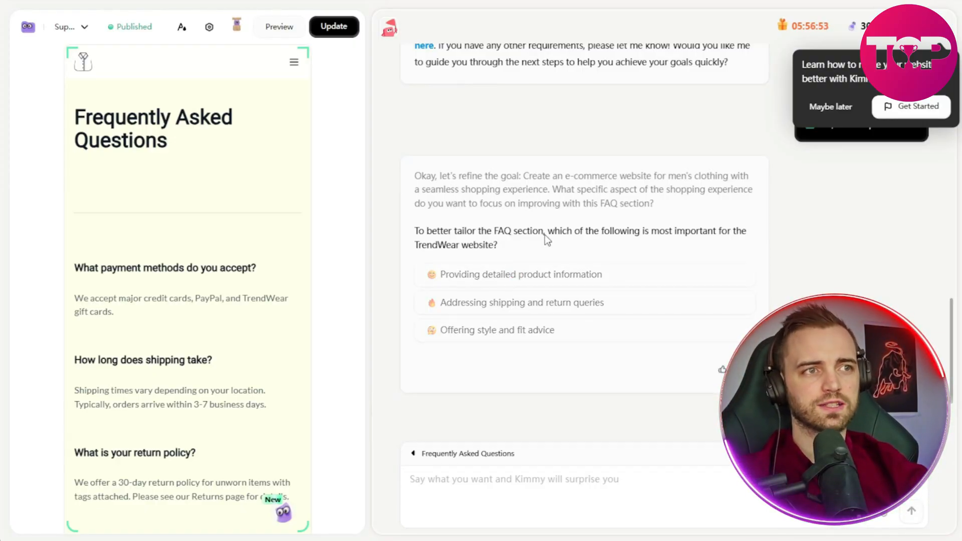
{"action": "left_click", "coordinate": [519, 275]}
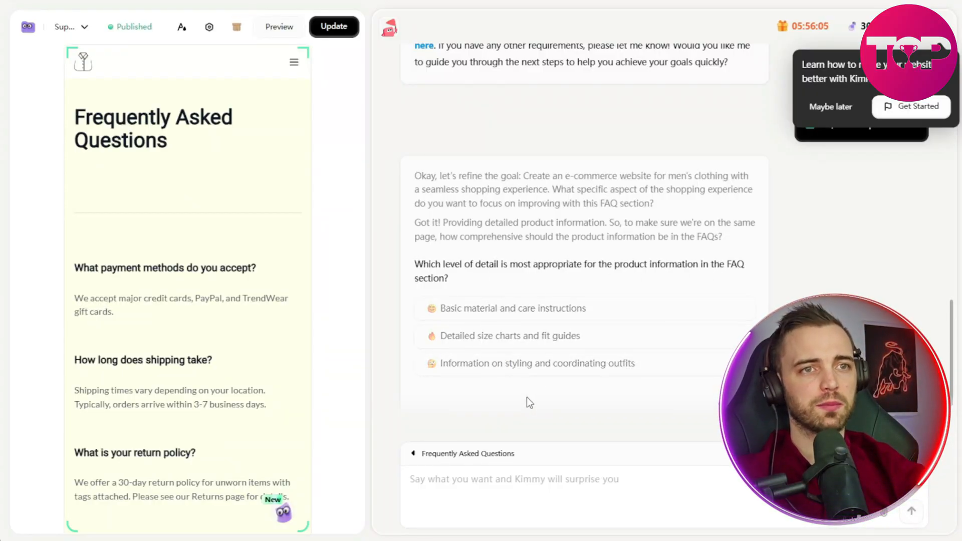
{"action": "left_click", "coordinate": [537, 363]}
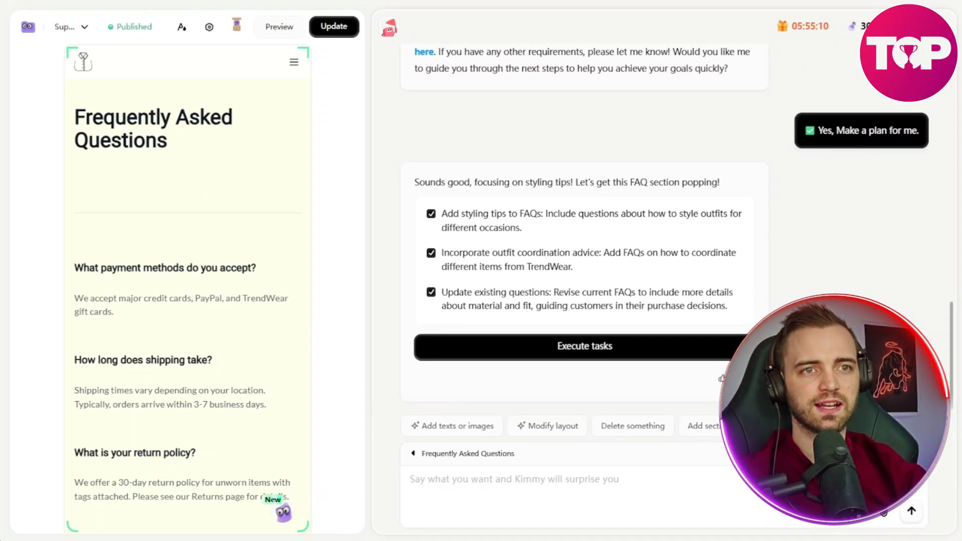
{"action": "left_click", "coordinate": [584, 346]}
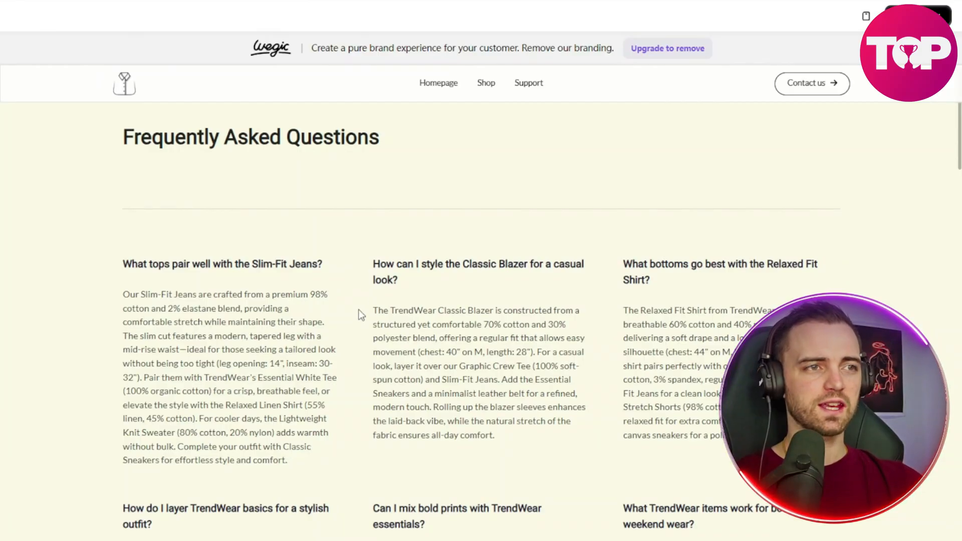
{"action": "scroll", "scroll_direction": "down", "scroll_amount": 3}
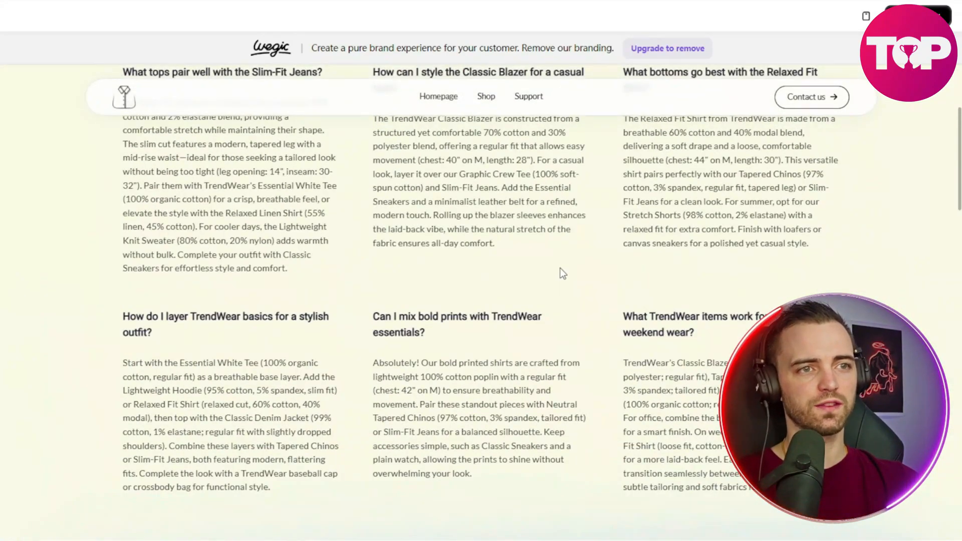
{"action": "mouse_move", "coordinate": [307, 338]}
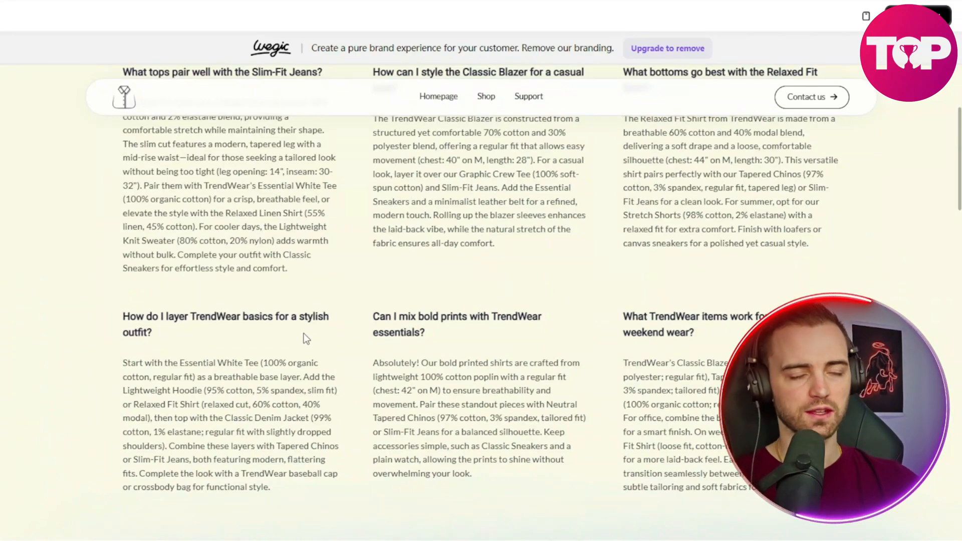
{"action": "double_click", "coordinate": [316, 315]}
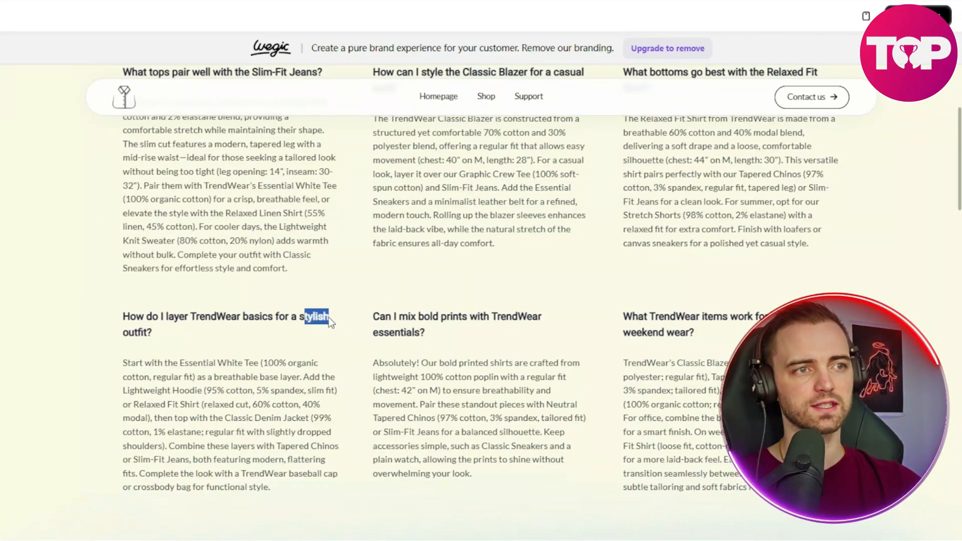
{"action": "scroll", "scroll_direction": "up", "scroll_amount": 3}
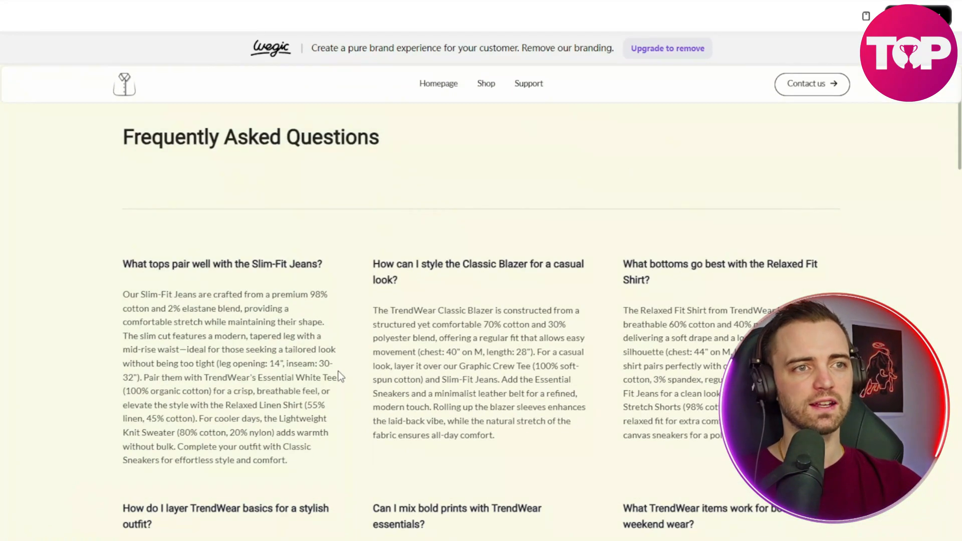
{"action": "scroll", "scroll_direction": "down", "scroll_amount": 3}
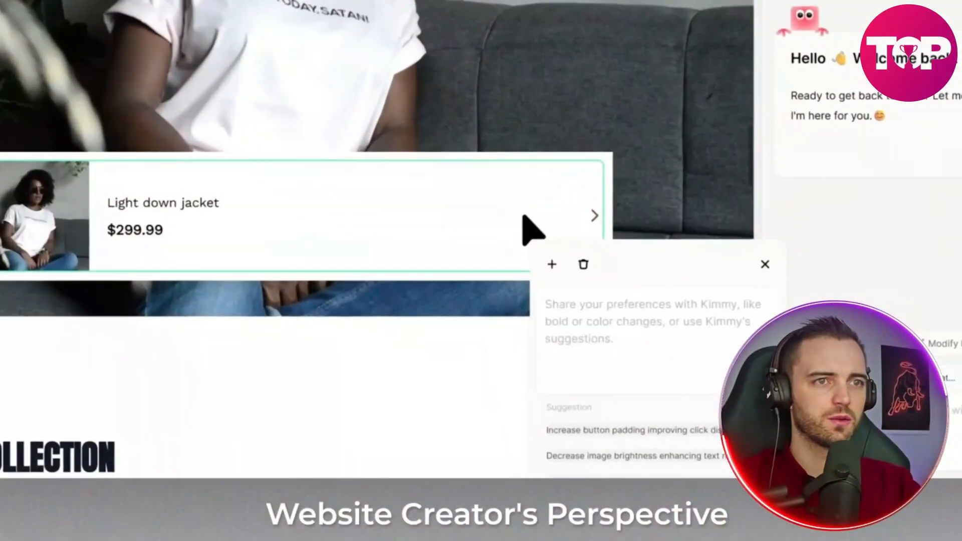
Step: Ask Kimmy to 'turn into a payable button' and start Buy Now checkout for the Light down jacket
{"action": "type", "text": "turn into a payable button"}
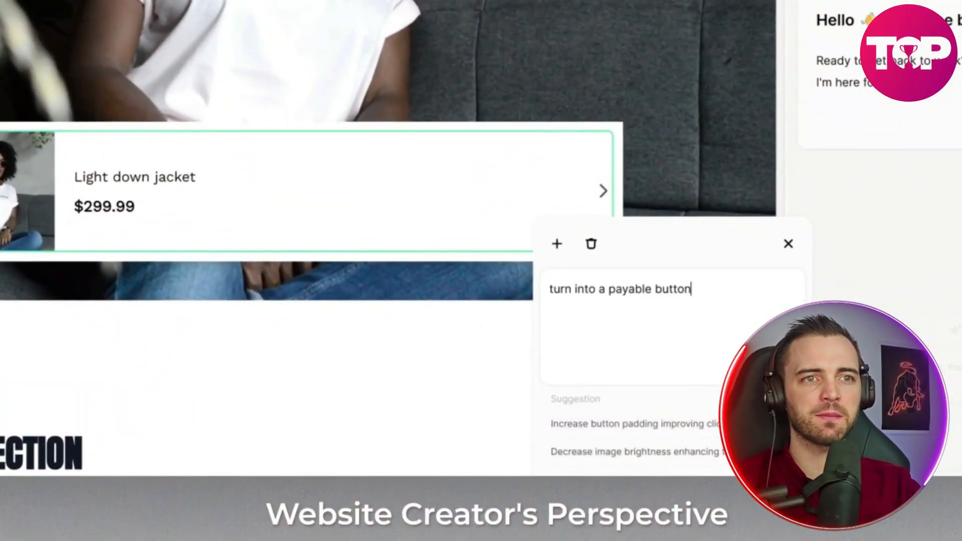
{"action": "left_click", "coordinate": [789, 244]}
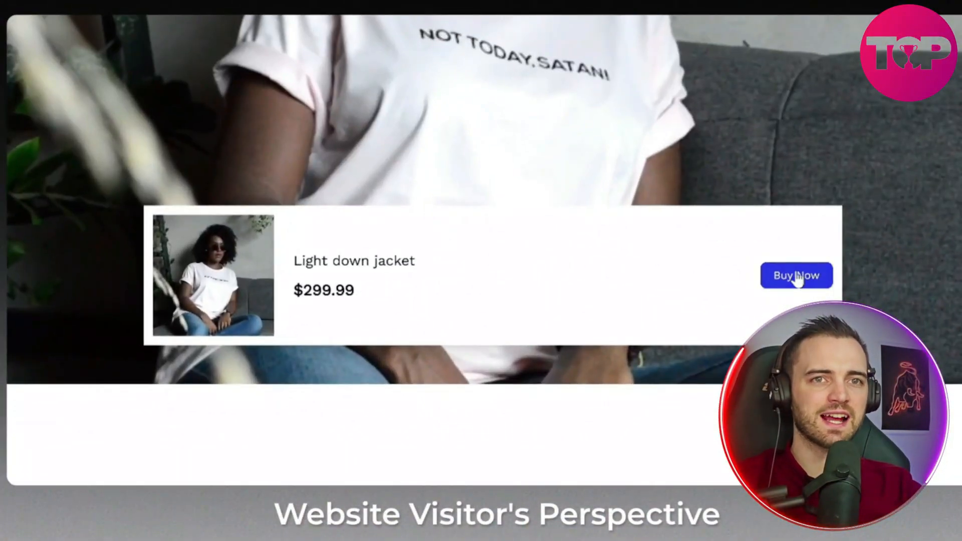
{"action": "left_click", "coordinate": [796, 275]}
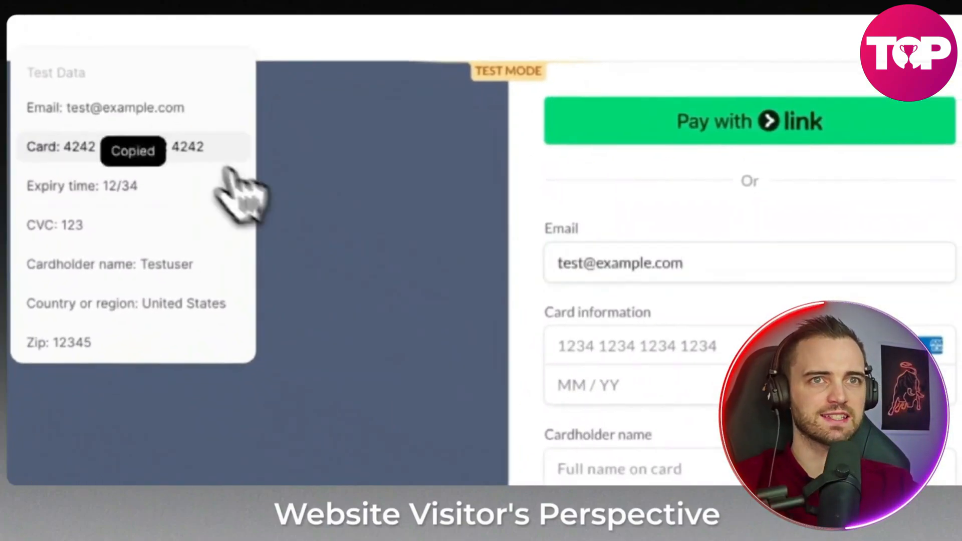